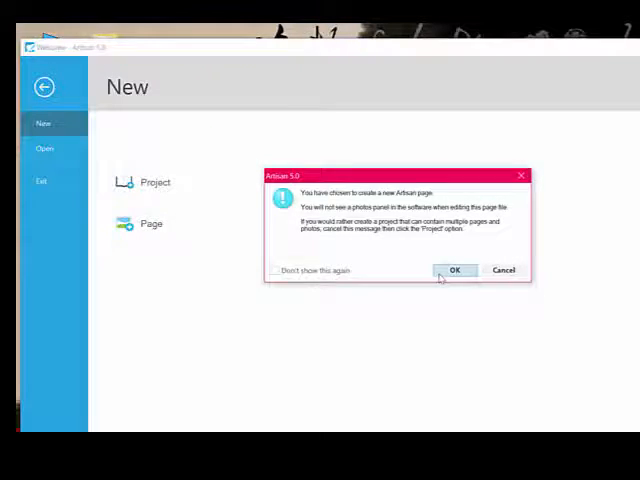
# - Create a new page using the Square 12x12 standard paper size
pyautogui.click(454, 270)
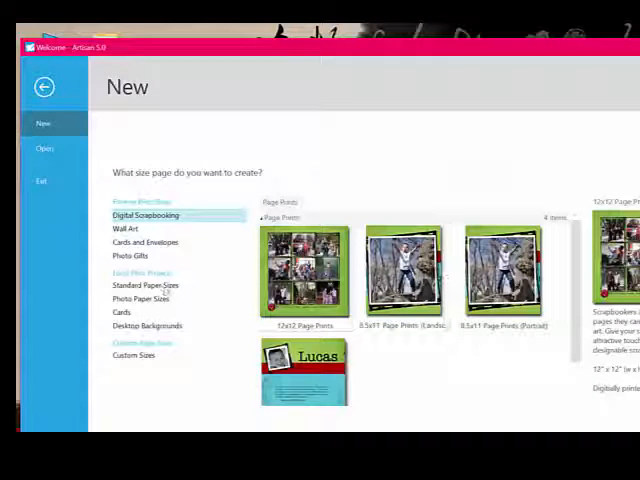
pyautogui.click(145, 285)
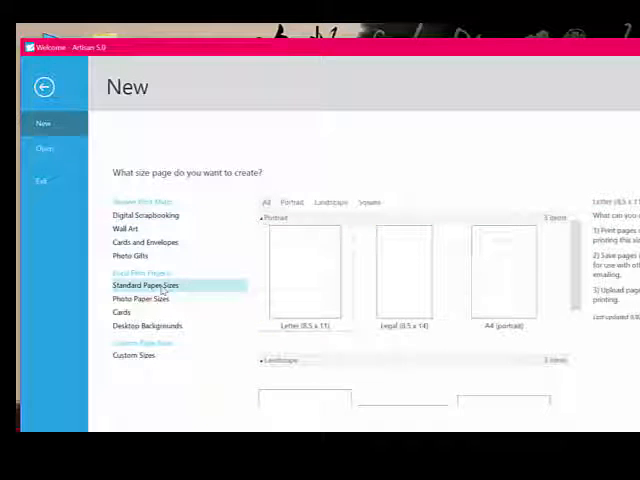
pyautogui.click(368, 202)
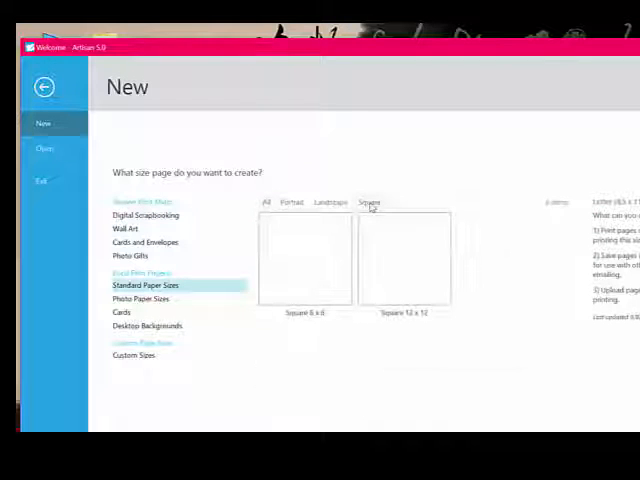
pyautogui.click(405, 260)
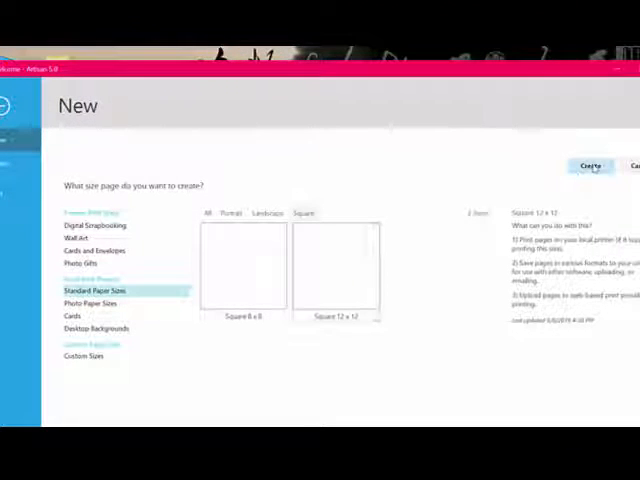
pyautogui.click(591, 165)
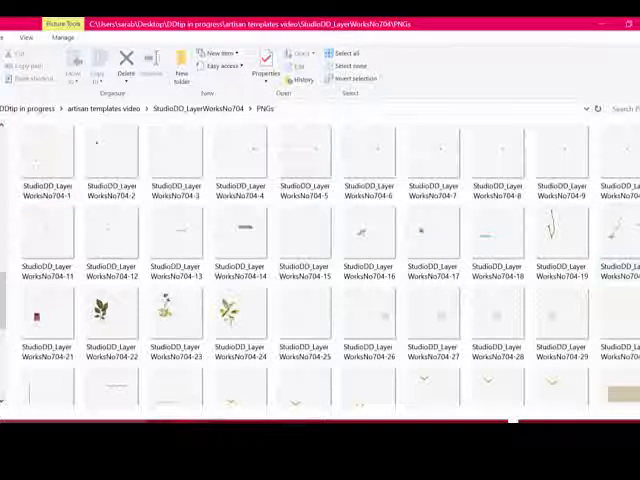
# - Sort the PNGs folder descending so StudioDD_LayerWorksNo704-57 is listed first
pyautogui.scroll(-3)
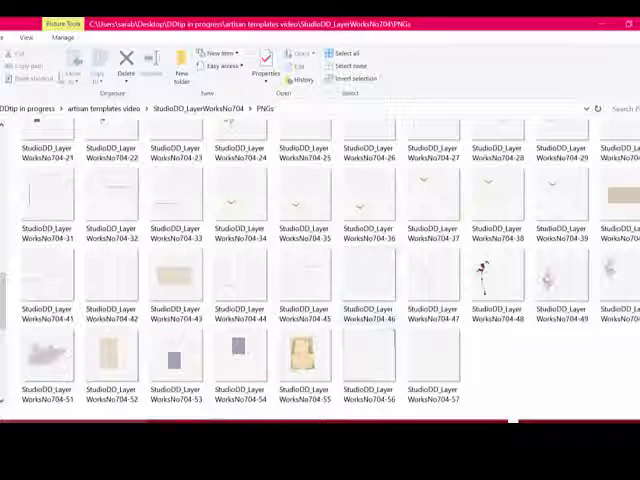
pyautogui.click(27, 37)
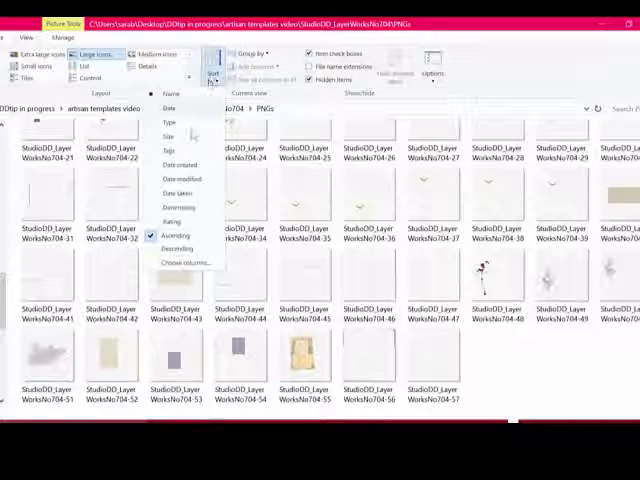
pyautogui.click(176, 248)
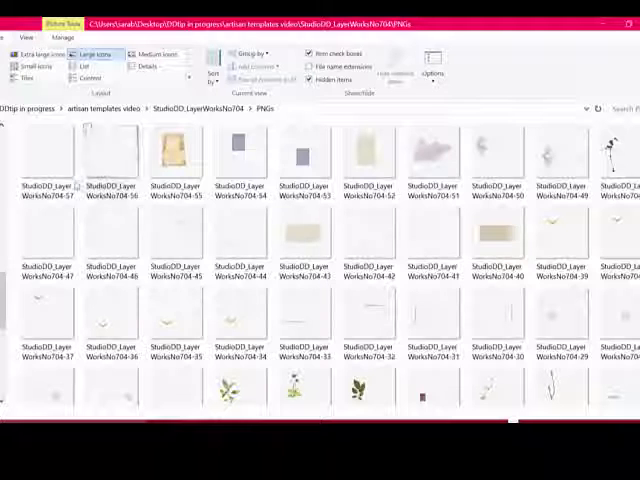
pyautogui.click(174, 155)
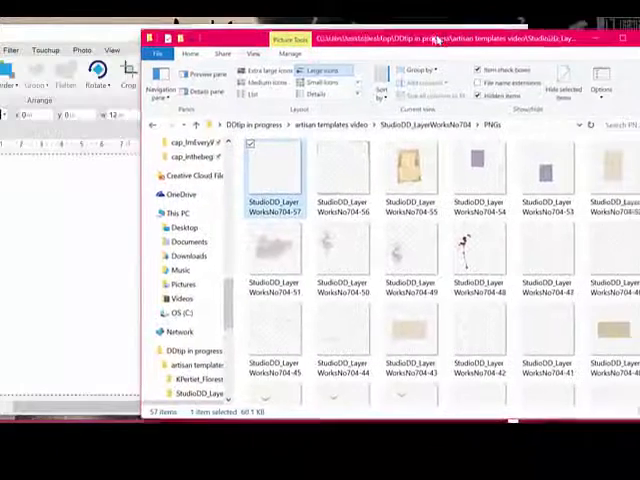
# - Select all the template's PNG layer files in the folder with Ctrl+A
pyautogui.scroll(-3)
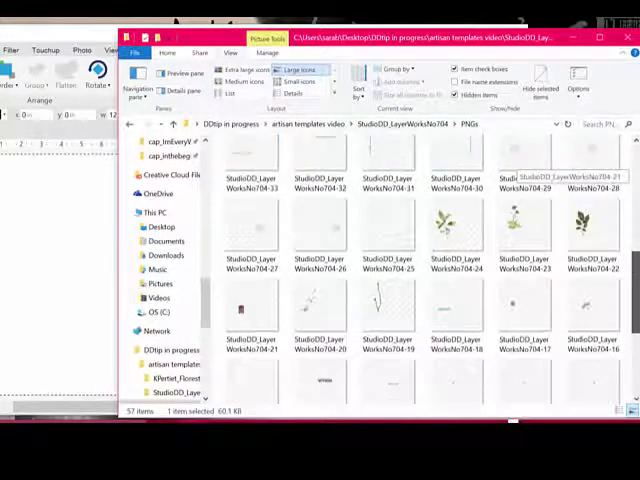
pyautogui.scroll(-3)
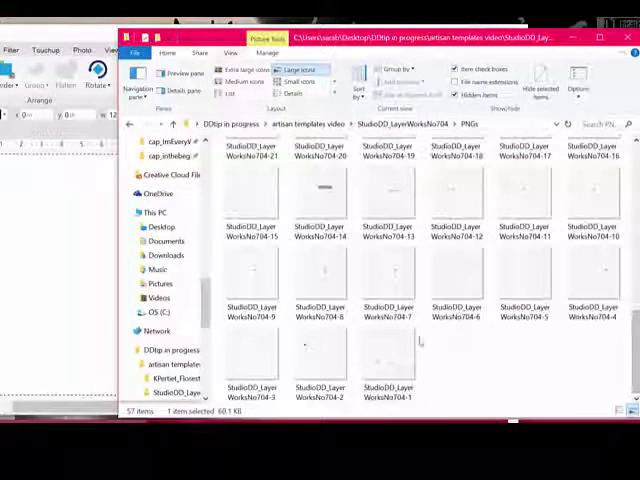
pyautogui.press('ctrl+a')
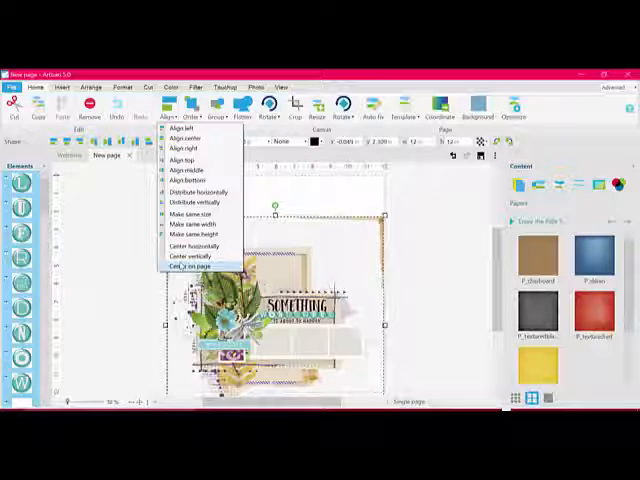
# - Align the selected template layers to the center of the 12 x 12 page
pyautogui.click(188, 267)
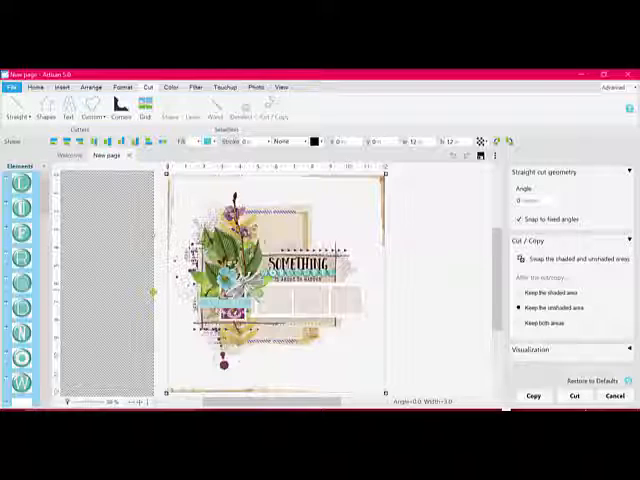
# - Apply a straight cut keeping the unshaded area of the layers
pyautogui.click(575, 396)
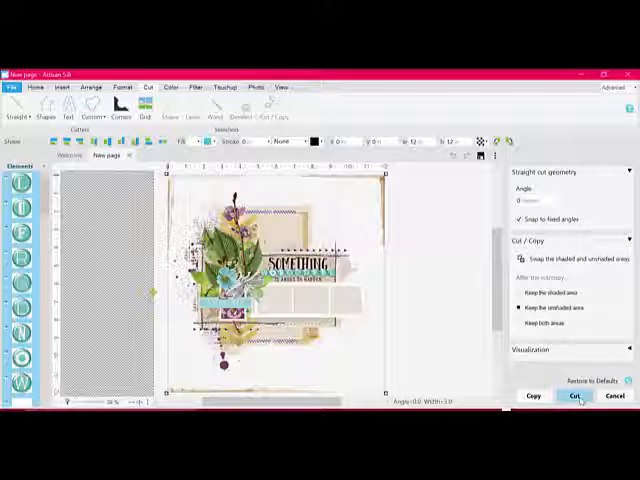
pyautogui.click(575, 396)
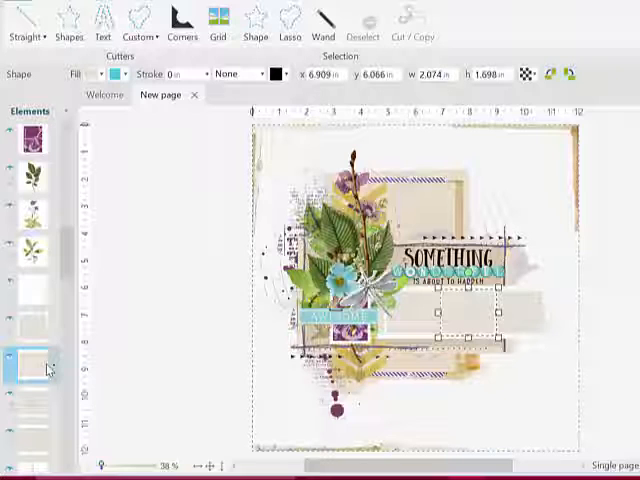
# - Fill the first placeholder from My Computer with the dandelion girl photo and accept its crop
pyautogui.click(32, 360)
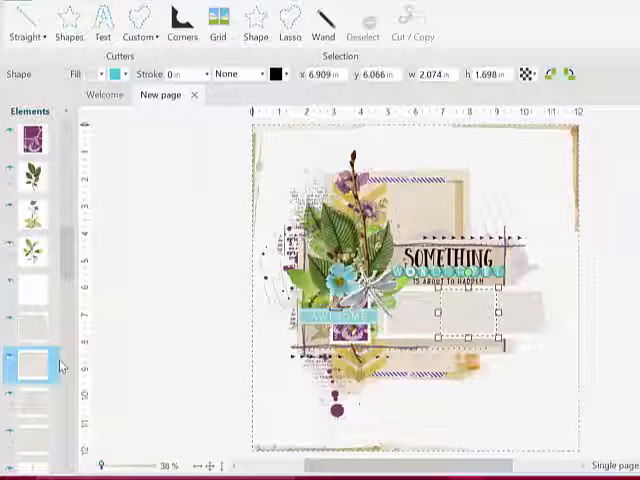
pyautogui.rightClick(33, 358)
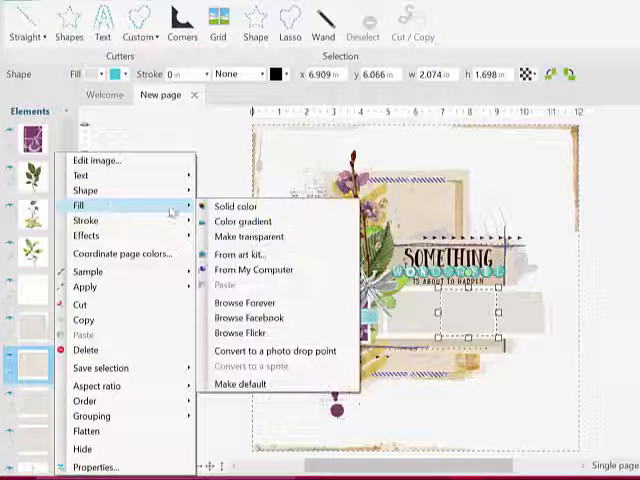
pyautogui.click(250, 270)
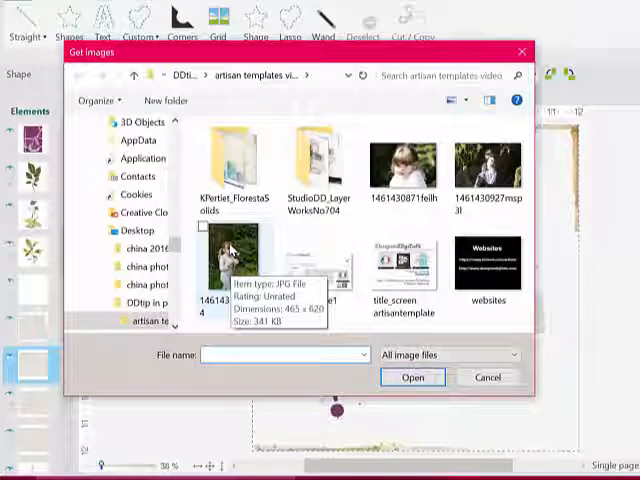
pyautogui.click(220, 265)
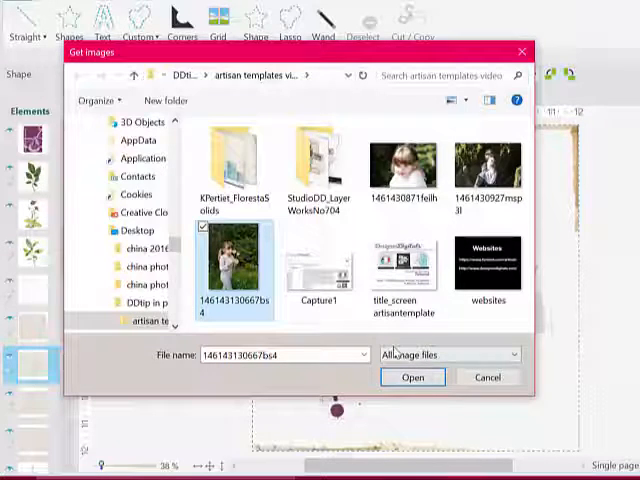
pyautogui.click(412, 377)
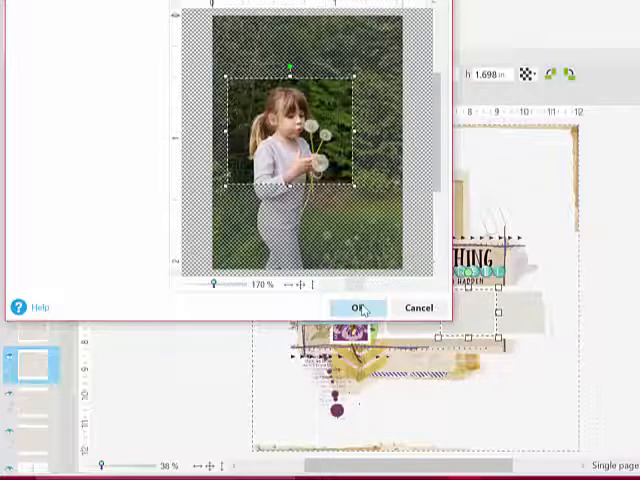
pyautogui.click(357, 307)
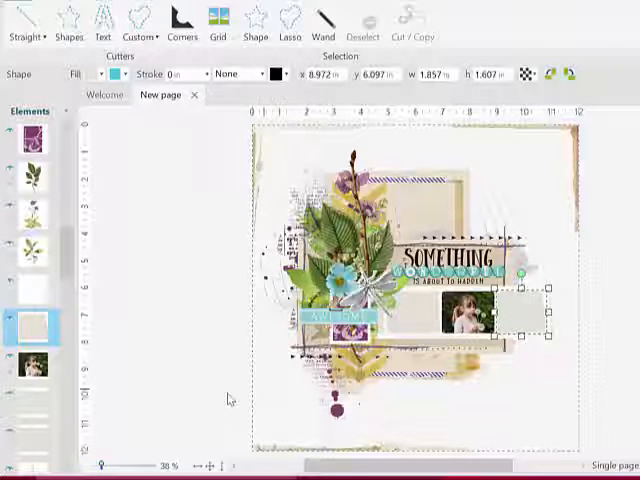
# - Fill the second placeholder from My Computer with the girl's close-up portrait and accept its crop
pyautogui.click(32, 325)
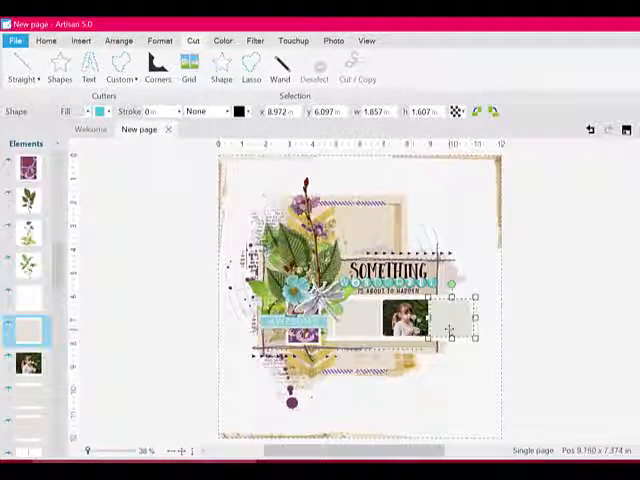
pyautogui.rightClick(450, 315)
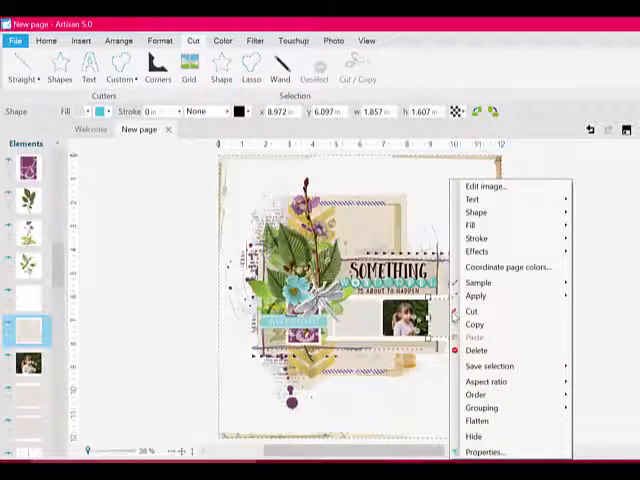
pyautogui.moveTo(476, 227)
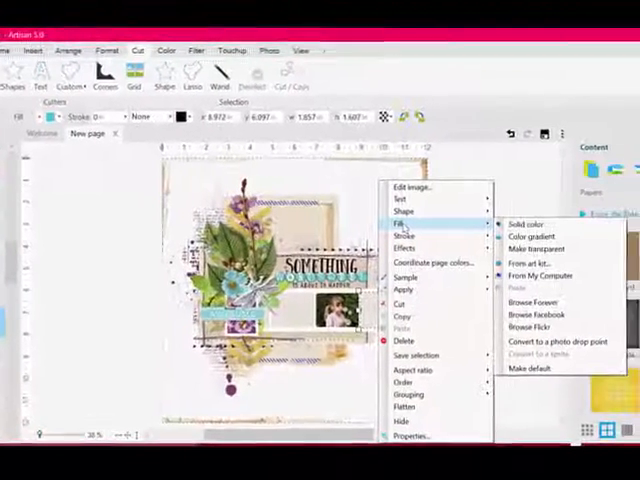
pyautogui.click(542, 275)
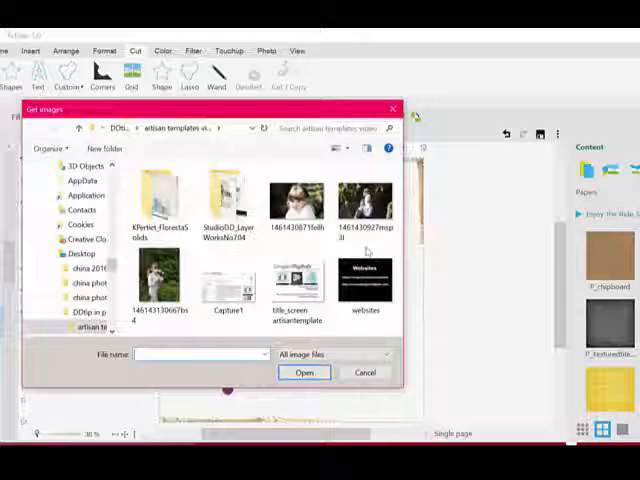
pyautogui.click(296, 200)
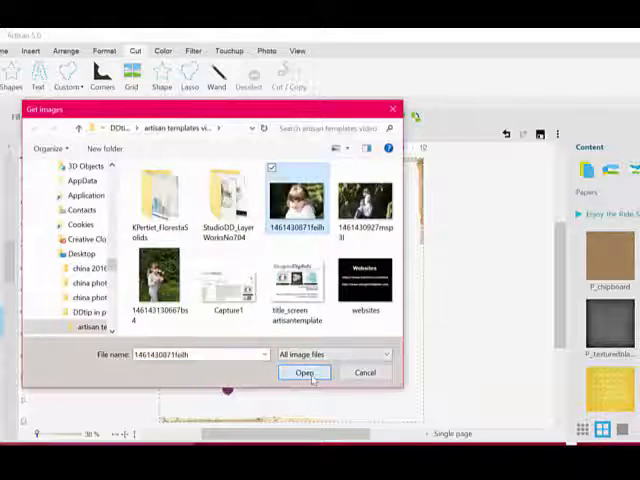
pyautogui.click(305, 372)
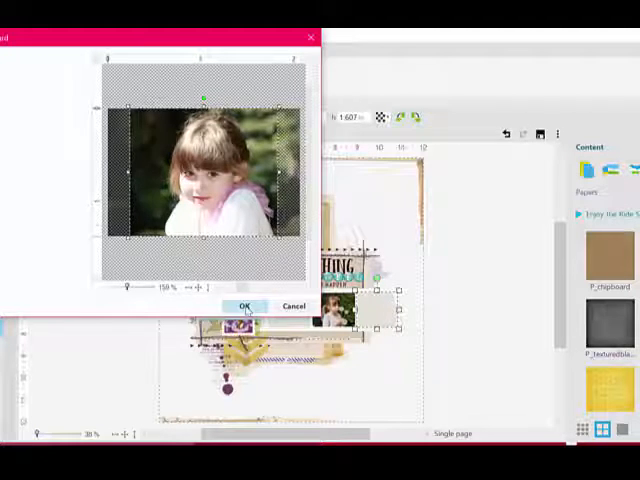
pyautogui.click(244, 305)
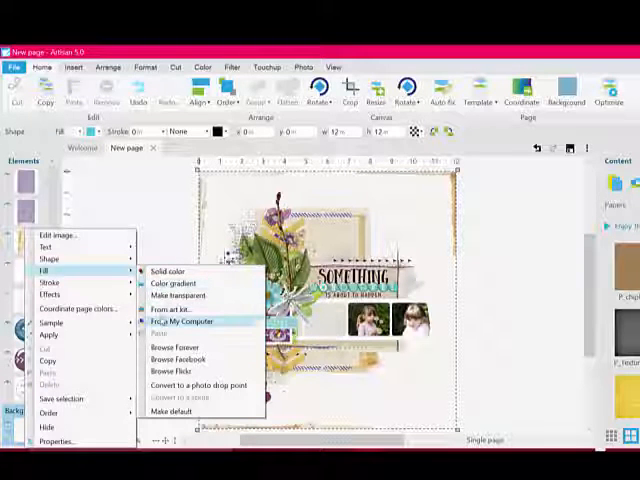
# - Fill the Background layer with a textured cream paper from My Computer
pyautogui.click(178, 321)
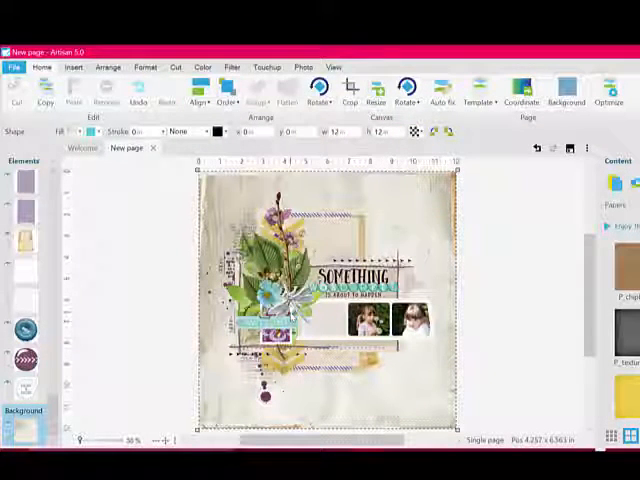
pyautogui.click(73, 67)
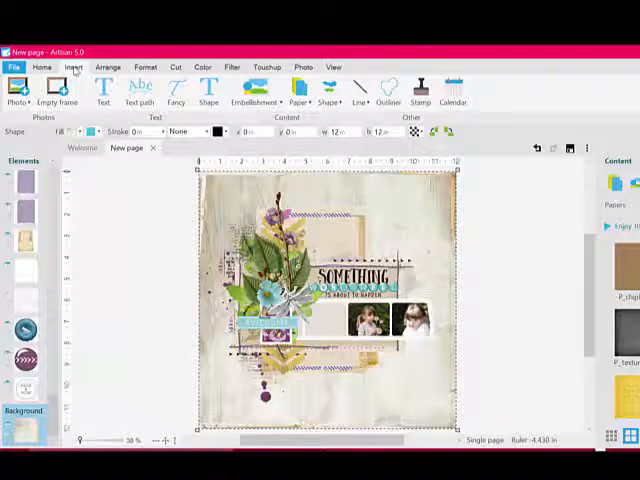